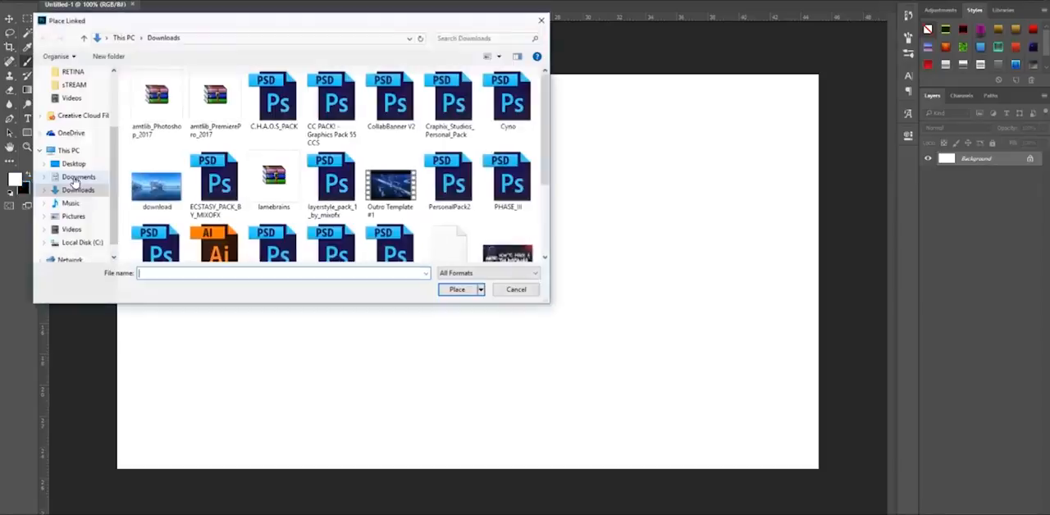
# - Place the 'Stream thing' image from the Desktop into the document as a linked layer
pyautogui.click(156, 181)
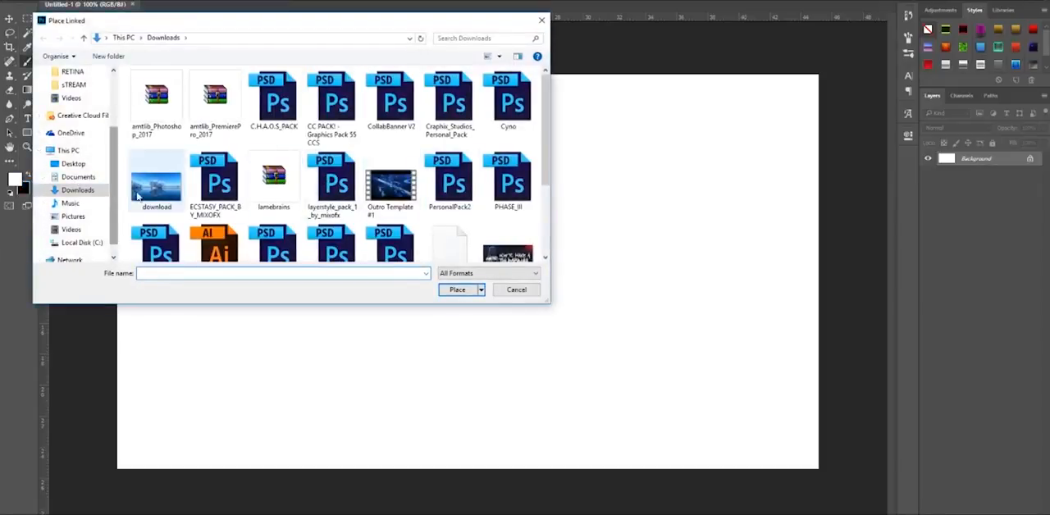
pyautogui.click(72, 164)
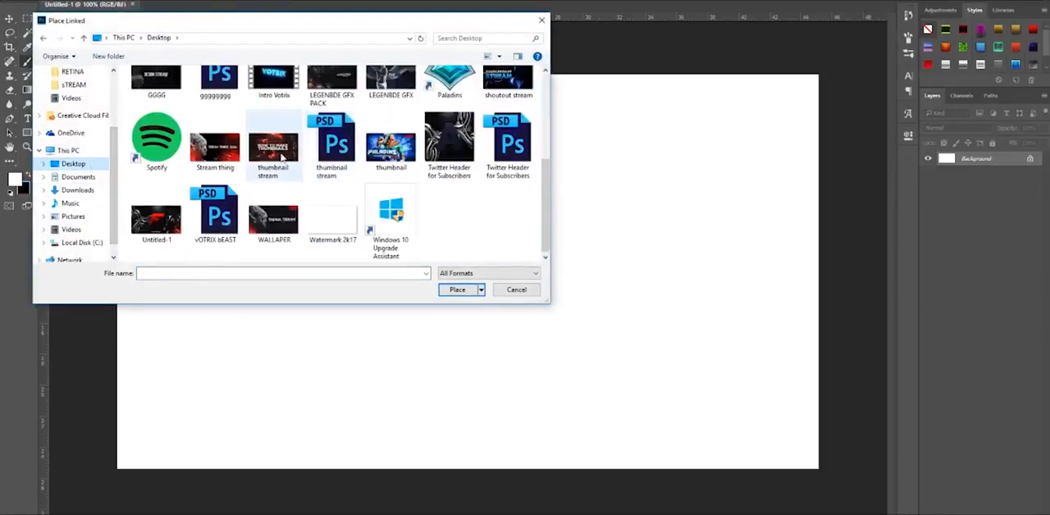
pyautogui.click(215, 141)
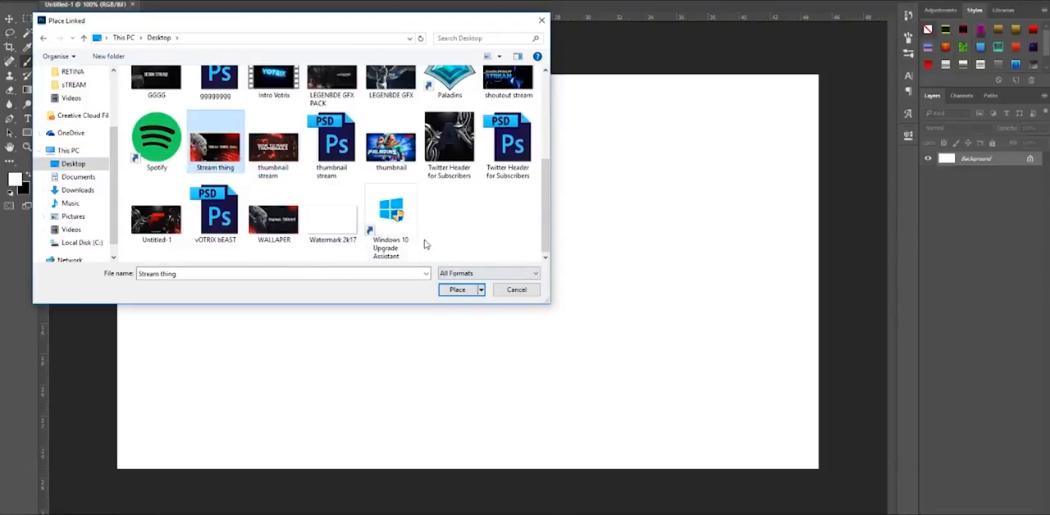
pyautogui.click(456, 288)
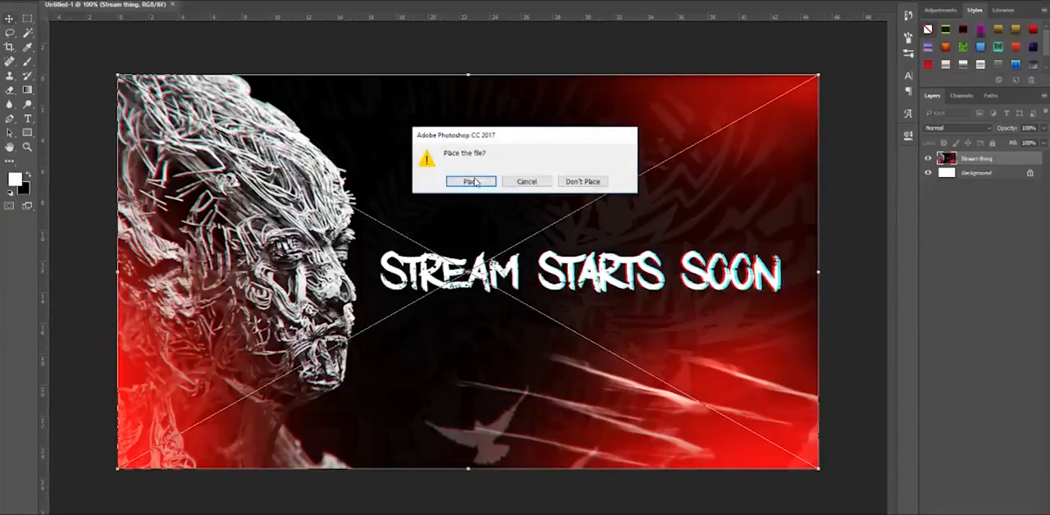
pyautogui.click(469, 180)
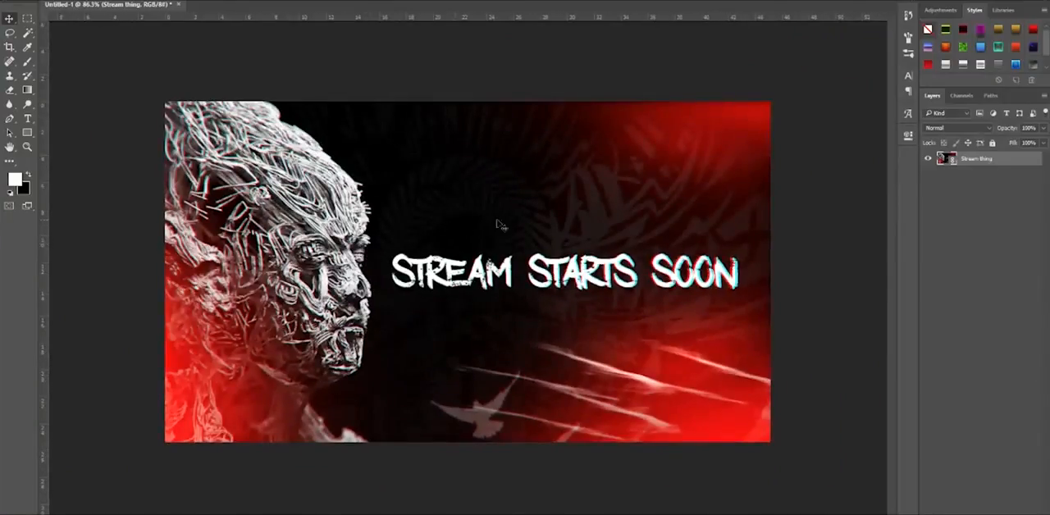
# - Add a Color Lookup adjustment layer using the FoggyNight.3DL lookup file
pyautogui.rightClick(976, 158)
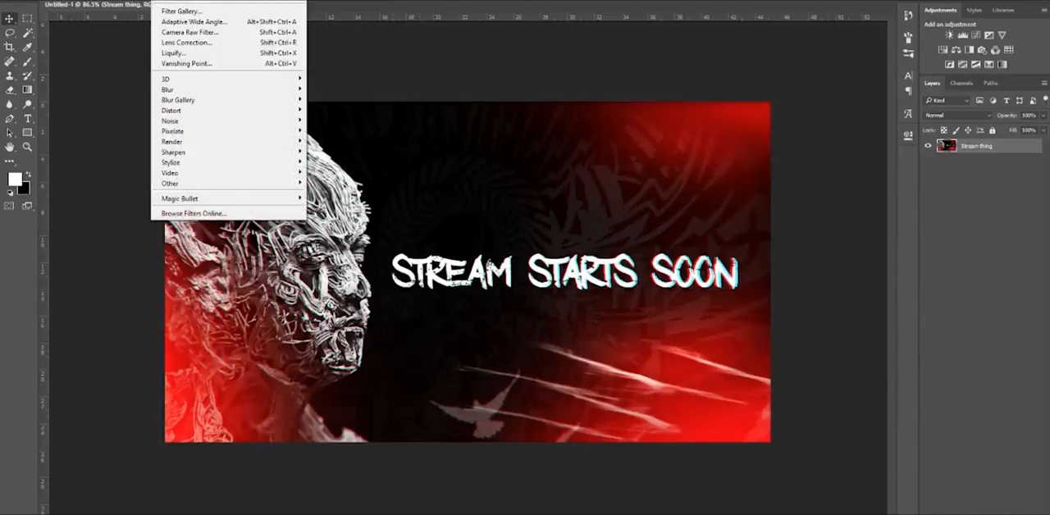
pyautogui.click(449, 123)
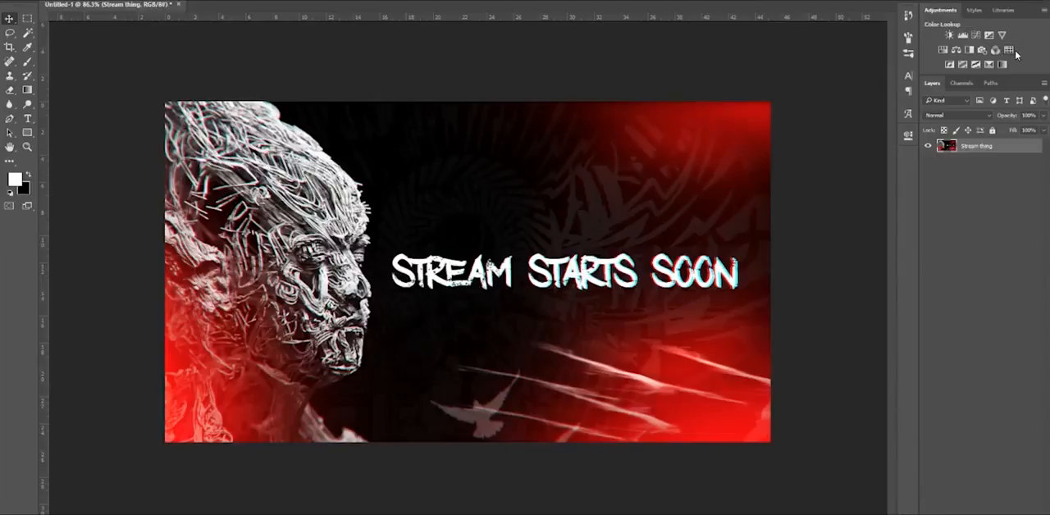
pyautogui.click(1001, 37)
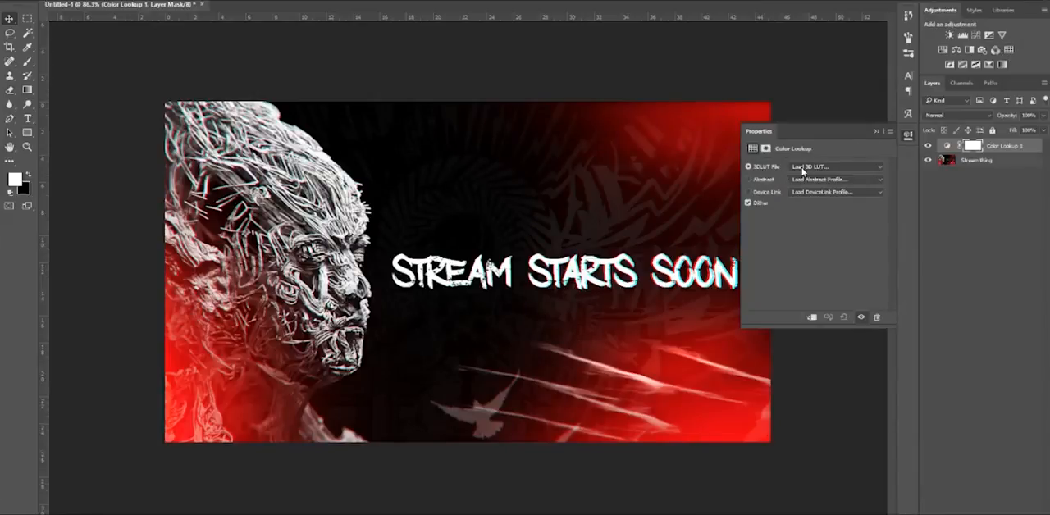
pyautogui.click(835, 167)
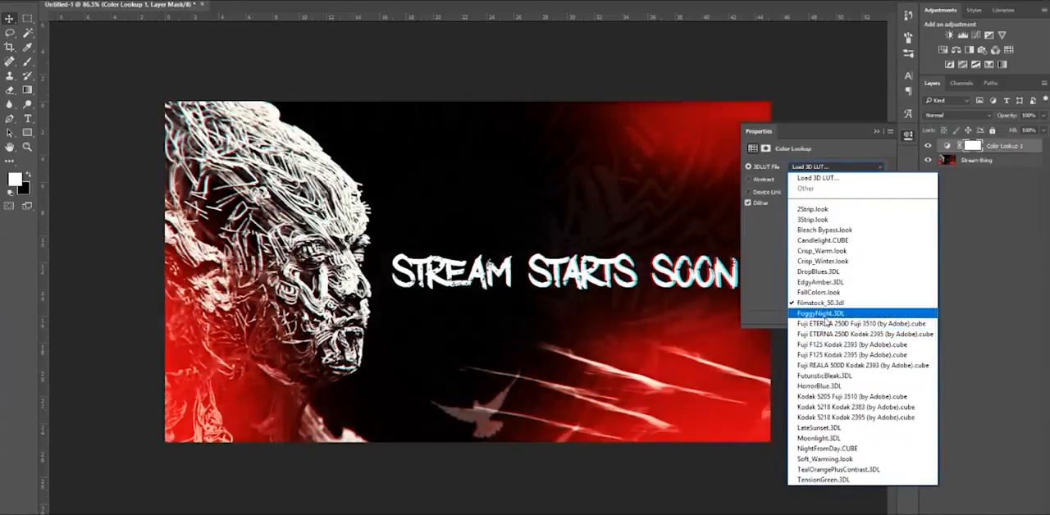
pyautogui.click(820, 312)
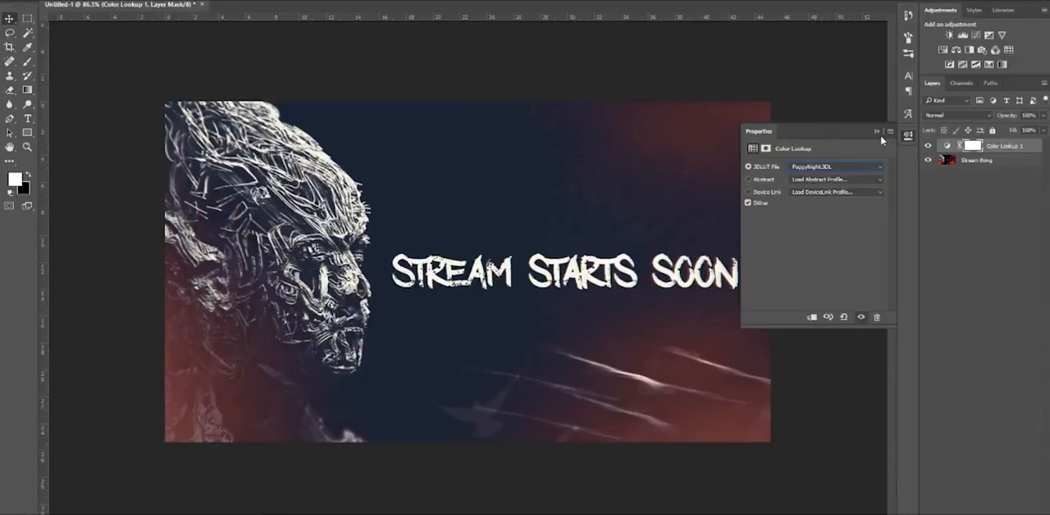
# - Tone down the FoggyNight lookup layer via blend mode and opacity, then duplicate it
pyautogui.click(958, 114)
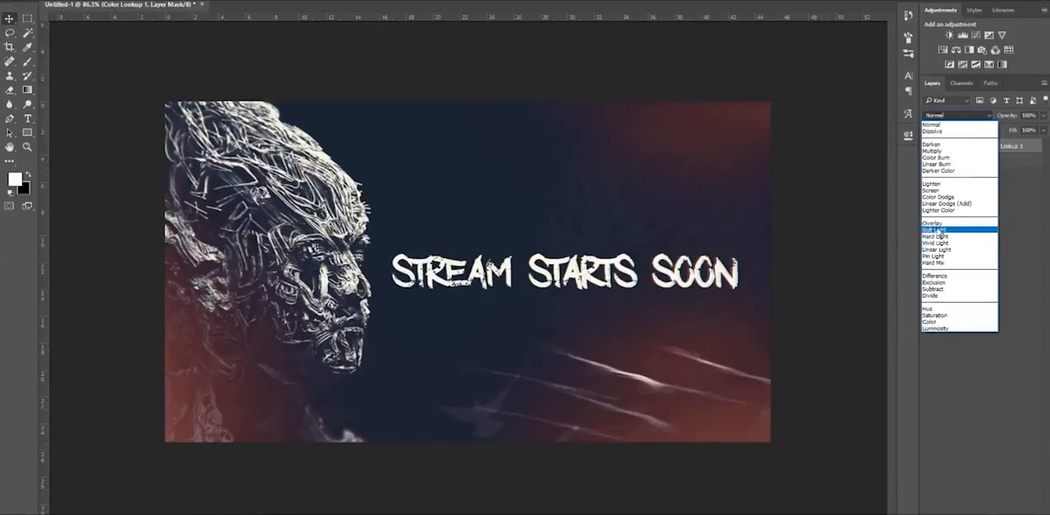
pyautogui.click(935, 226)
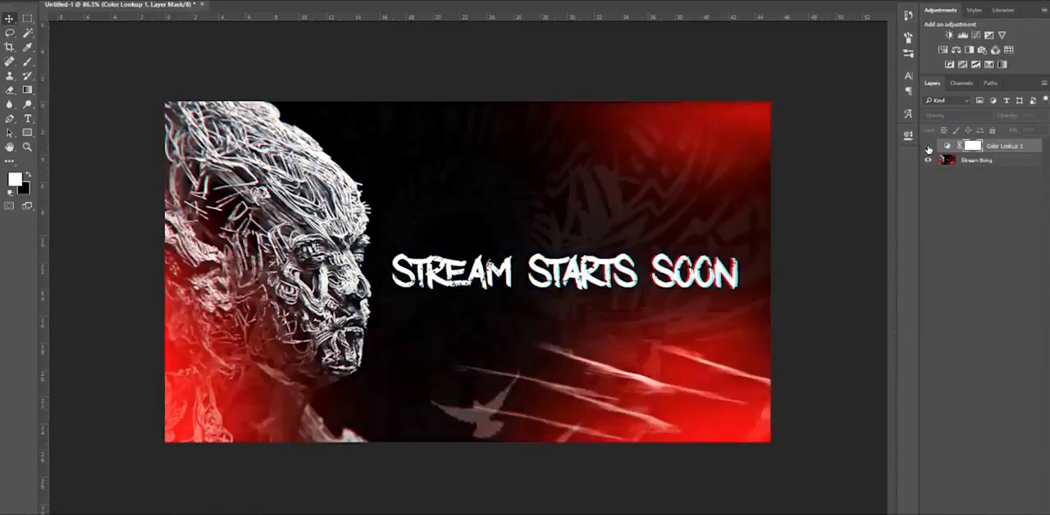
pyautogui.click(955, 115)
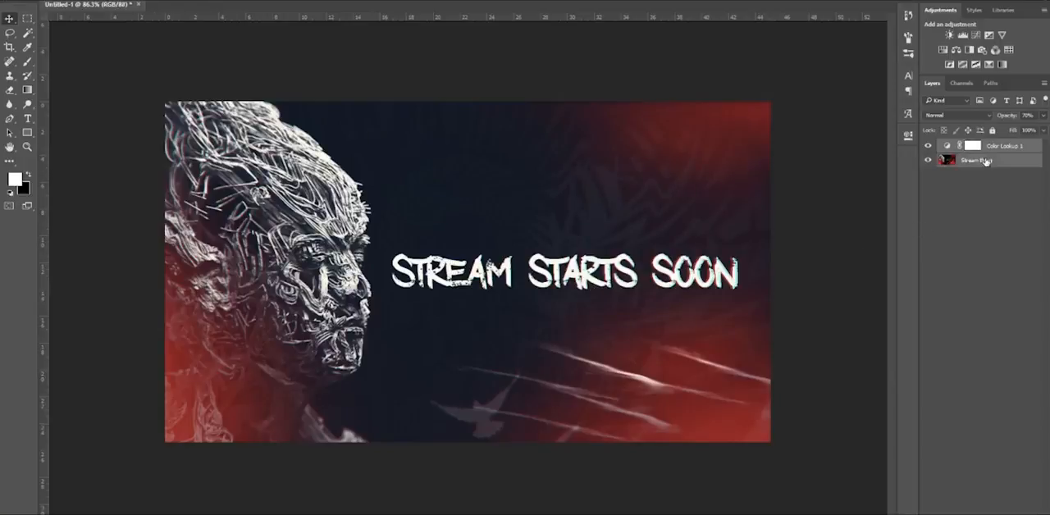
pyautogui.rightClick(972, 161)
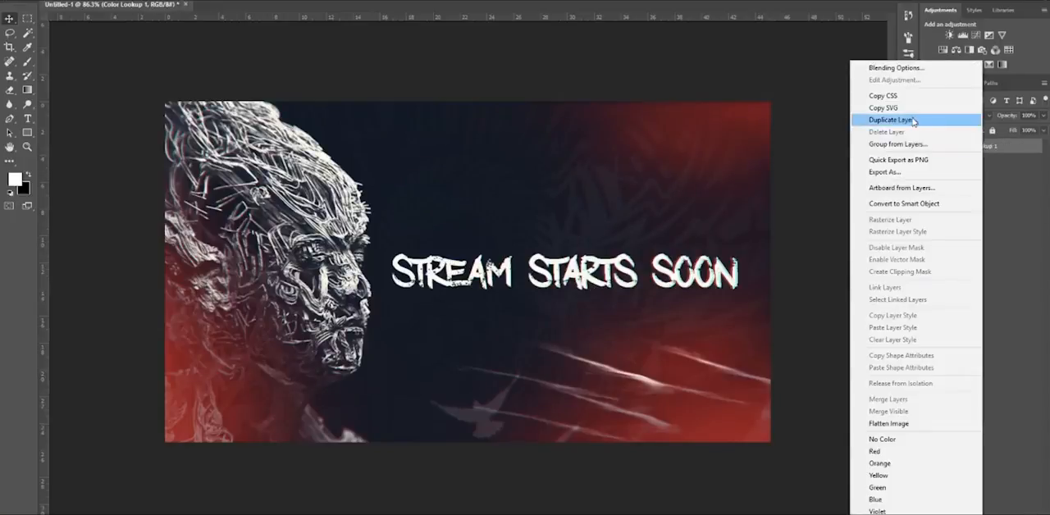
pyautogui.click(895, 120)
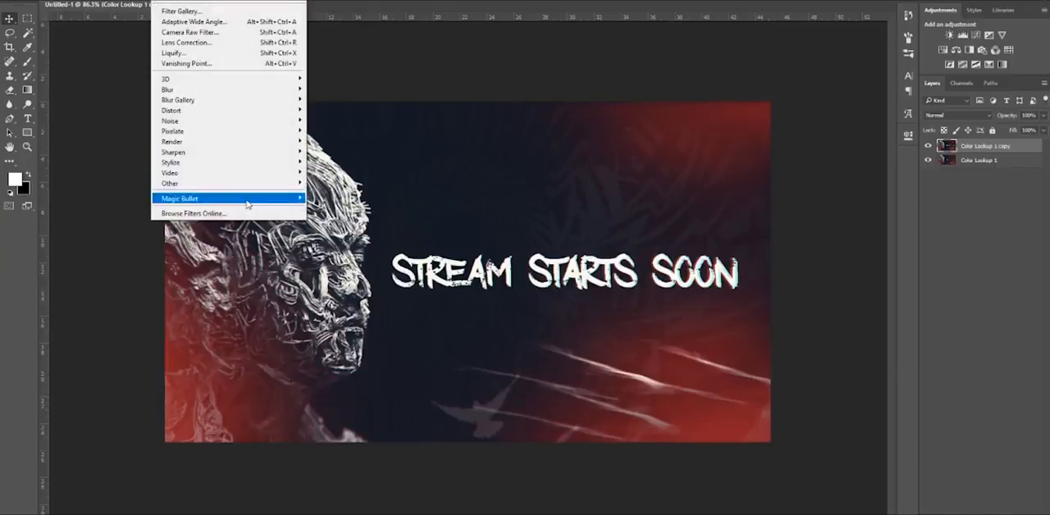
pyautogui.moveTo(179, 198)
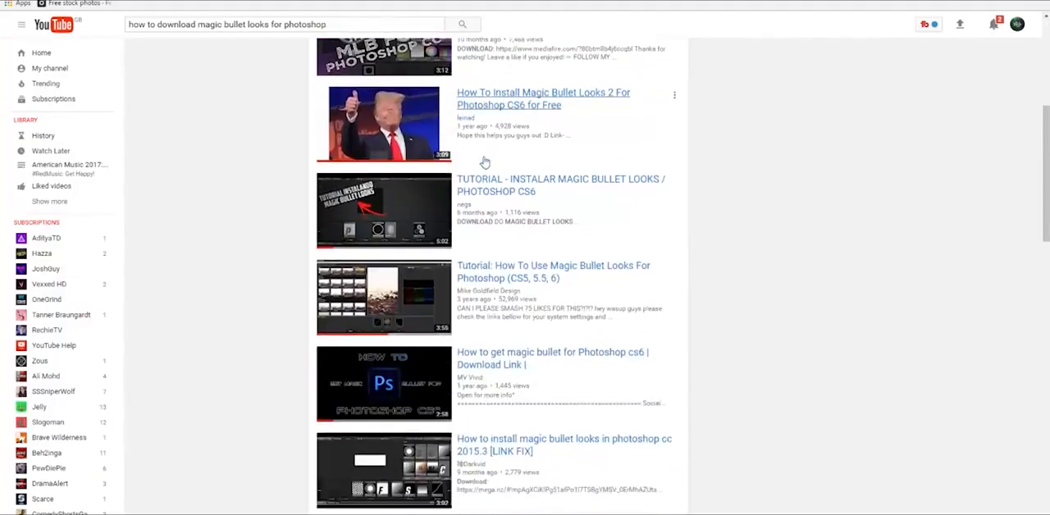
# - Scroll through the YouTube results on downloading Magic Bullet Looks for Photoshop
pyautogui.scroll(-3)
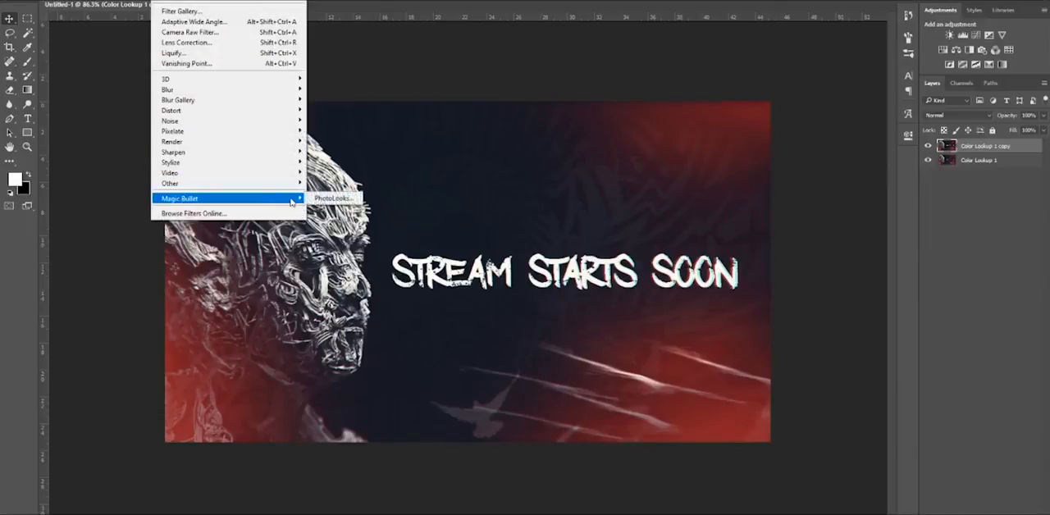
# - Launch Magic Bullet PhotoLooks on the thumbnail from the Filter menu
pyautogui.click(331, 199)
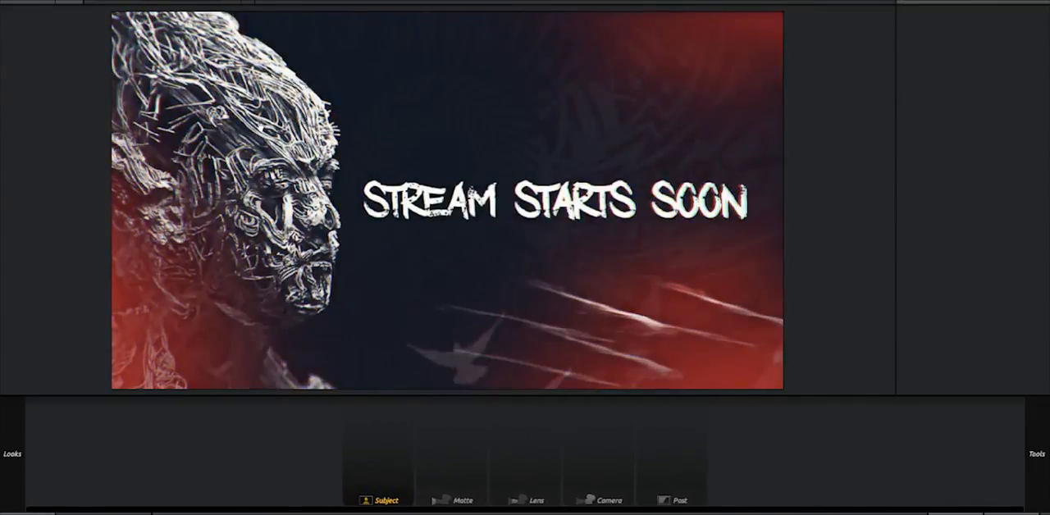
pyautogui.moveTo(478, 243)
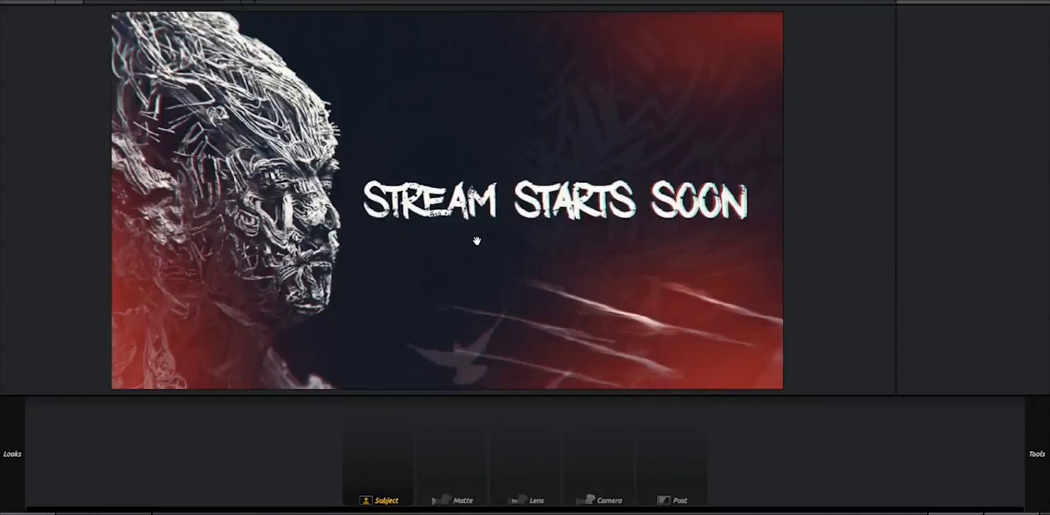
pyautogui.click(11, 453)
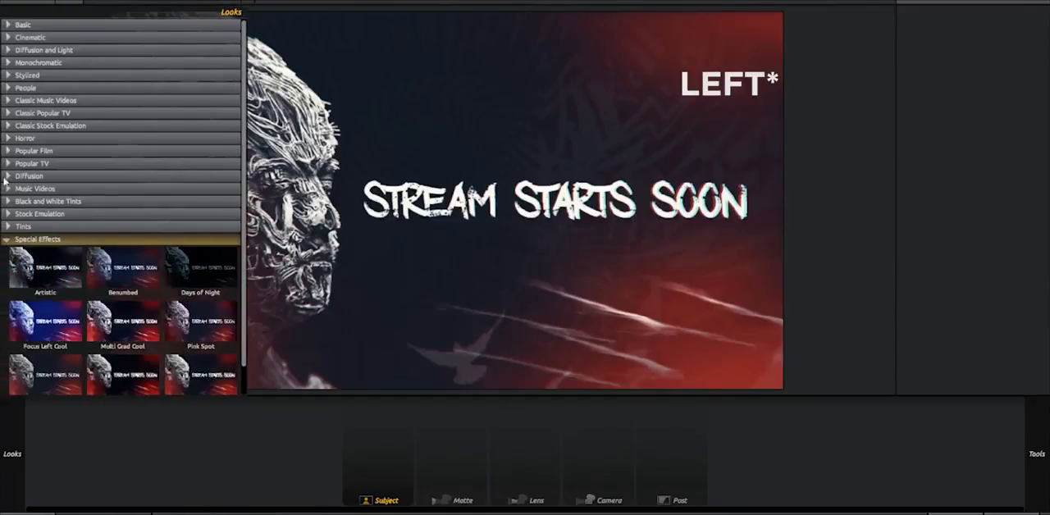
pyautogui.moveTo(113, 282)
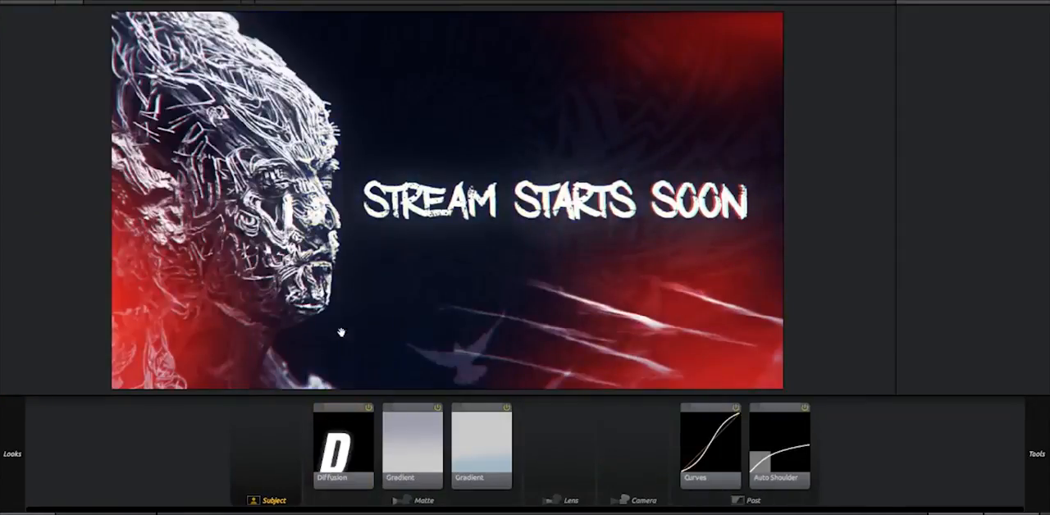
pyautogui.moveTo(351, 144)
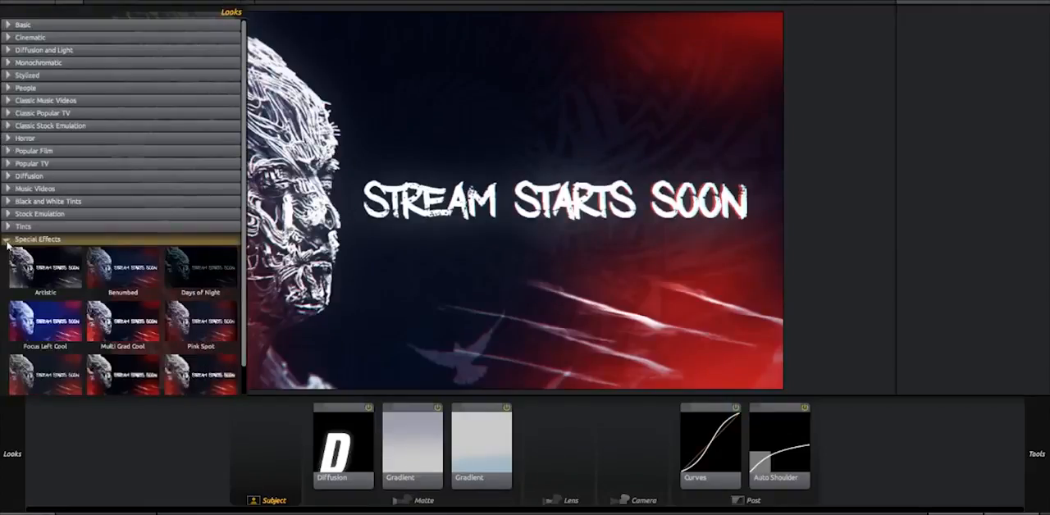
pyautogui.click(37, 239)
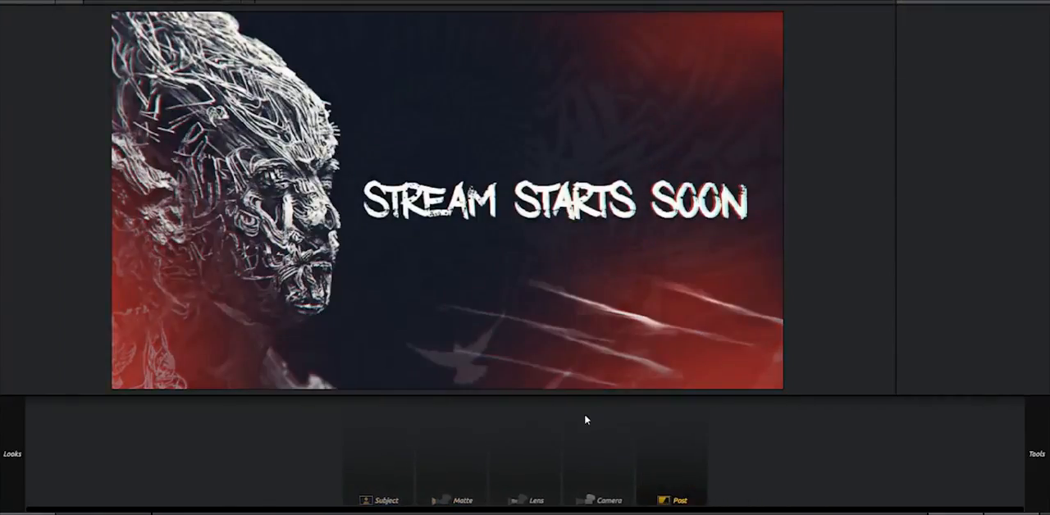
# - Add the Pop tool from the Subject category to the look's Subject stage
pyautogui.click(679, 499)
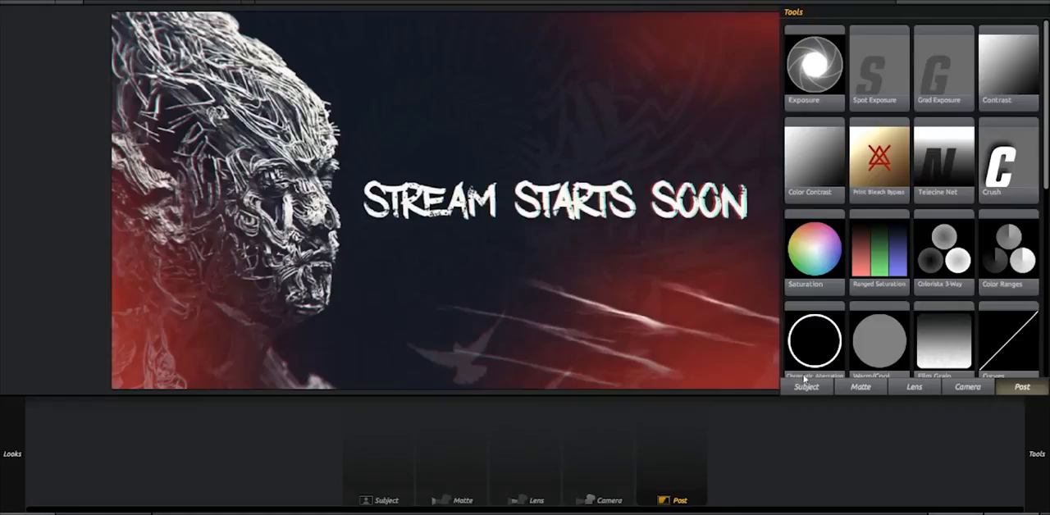
pyautogui.click(806, 387)
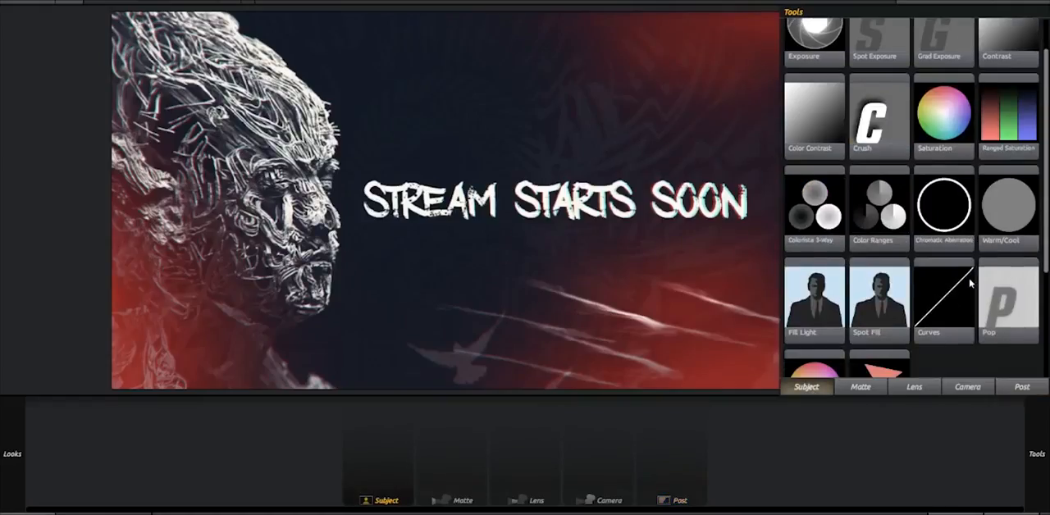
pyautogui.scroll(-3)
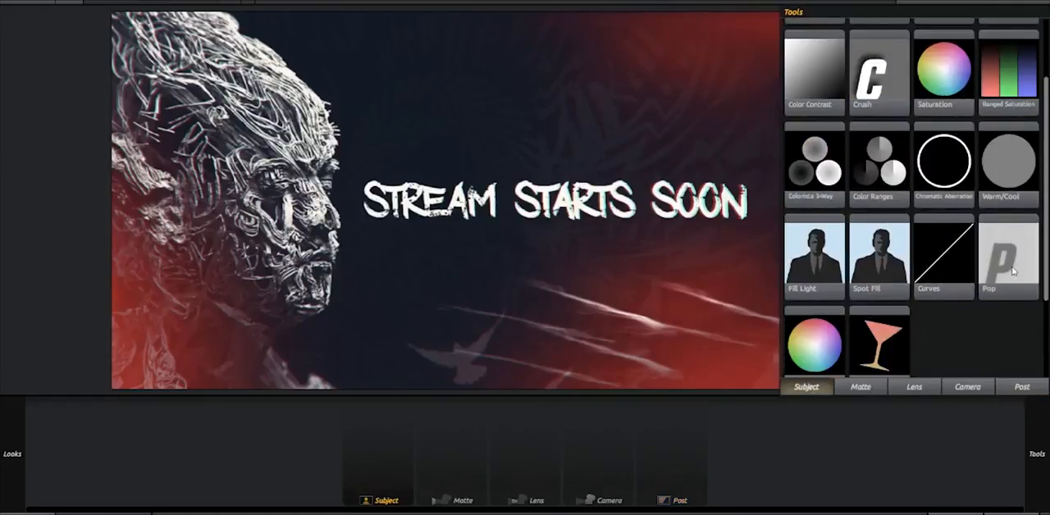
pyautogui.click(1007, 260)
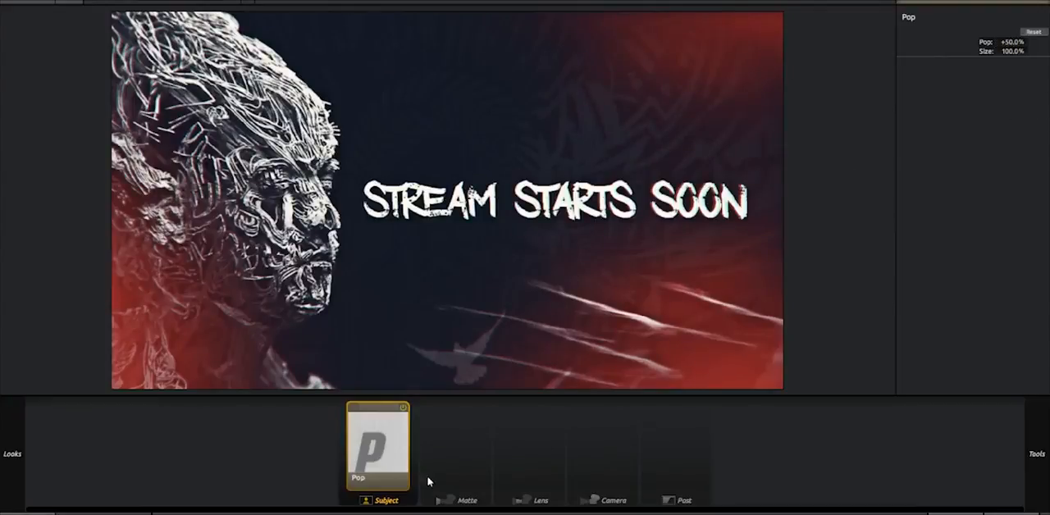
# - Add a Curves tool from the Subject category after Pop in the look
pyautogui.click(466, 499)
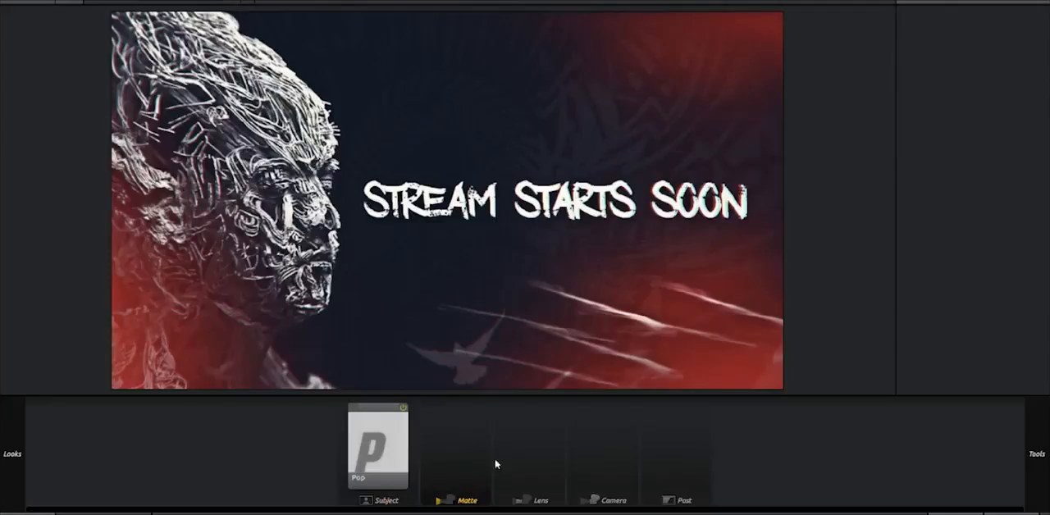
pyautogui.click(1034, 453)
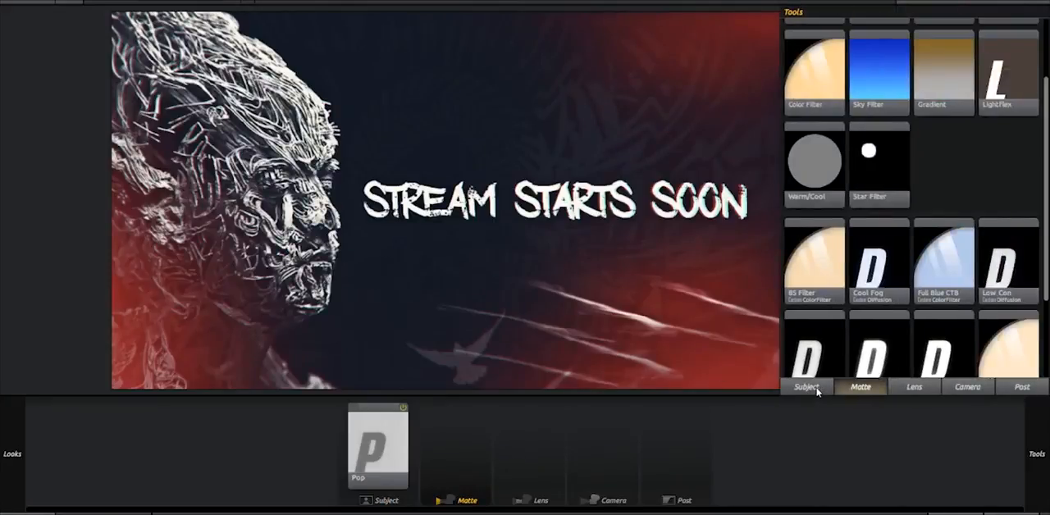
pyautogui.click(806, 387)
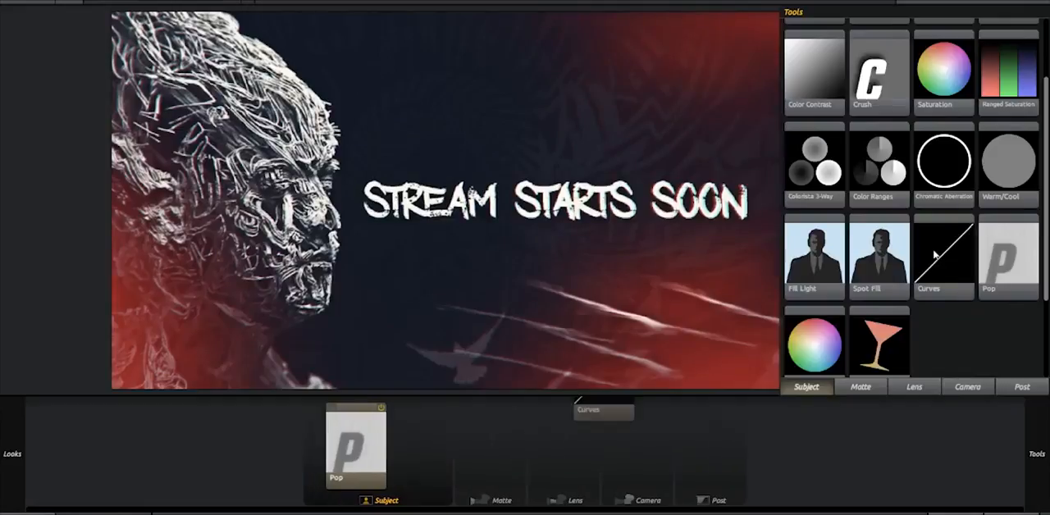
pyautogui.click(943, 260)
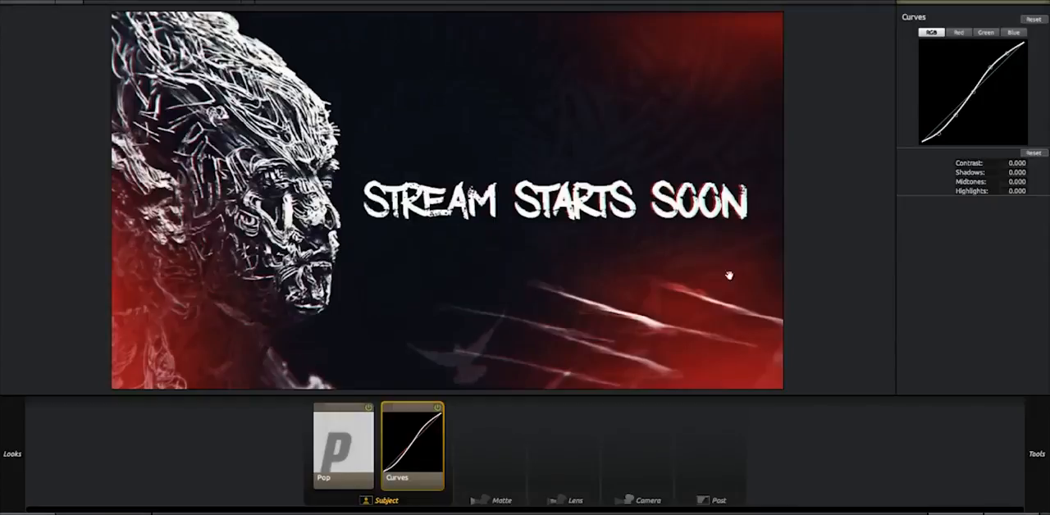
# - Browse the Matte, Lens and Post tool categories, ending back on Subject
pyautogui.click(502, 499)
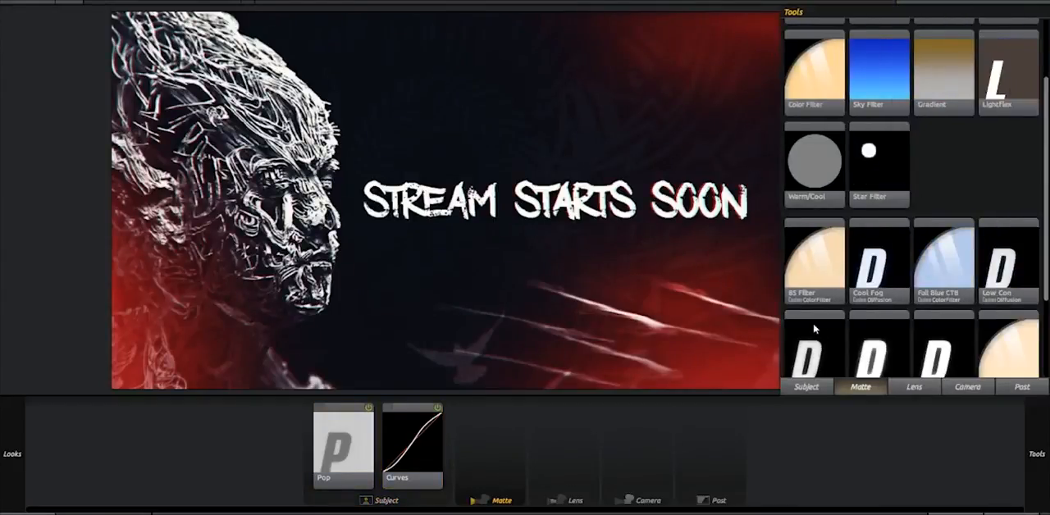
pyautogui.click(806, 387)
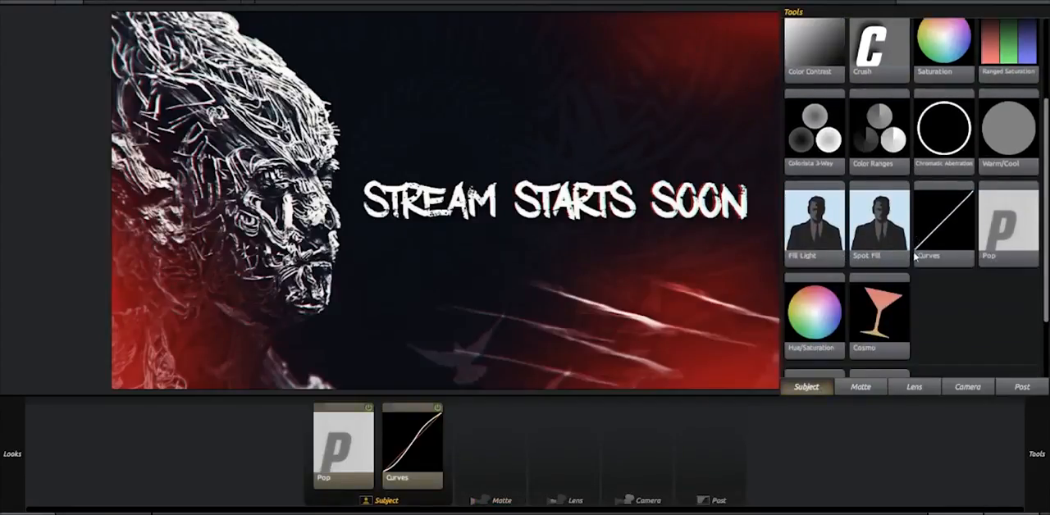
pyautogui.click(860, 387)
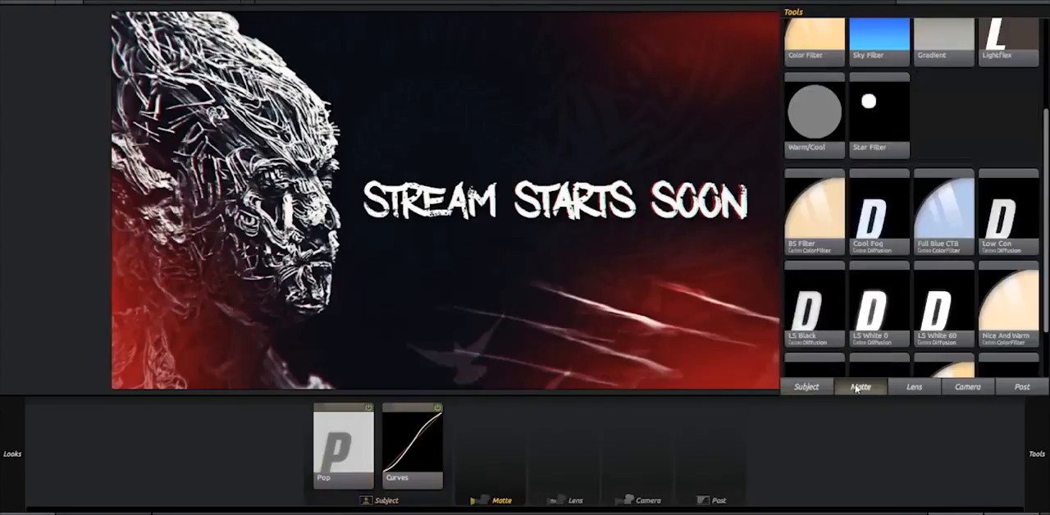
pyautogui.click(914, 387)
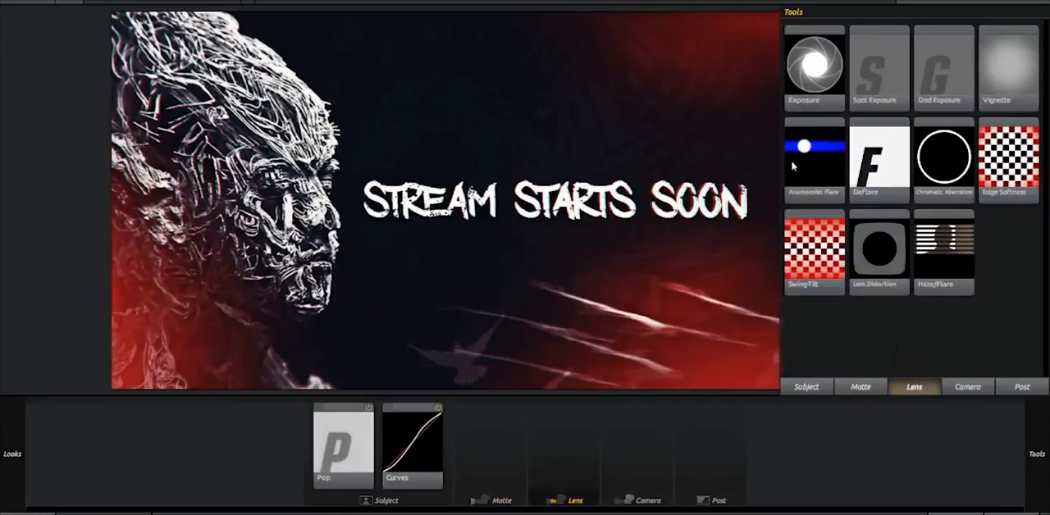
pyautogui.click(1020, 388)
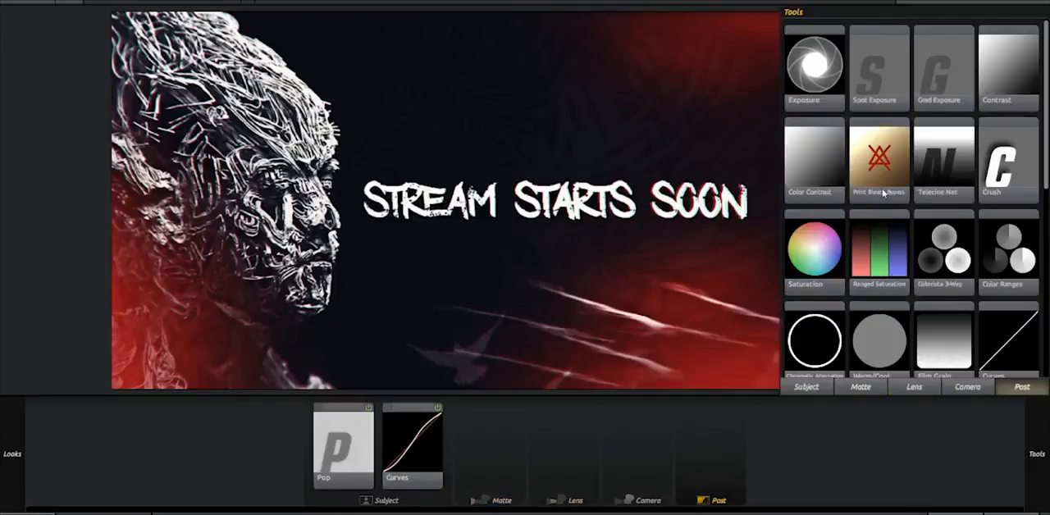
pyautogui.click(805, 387)
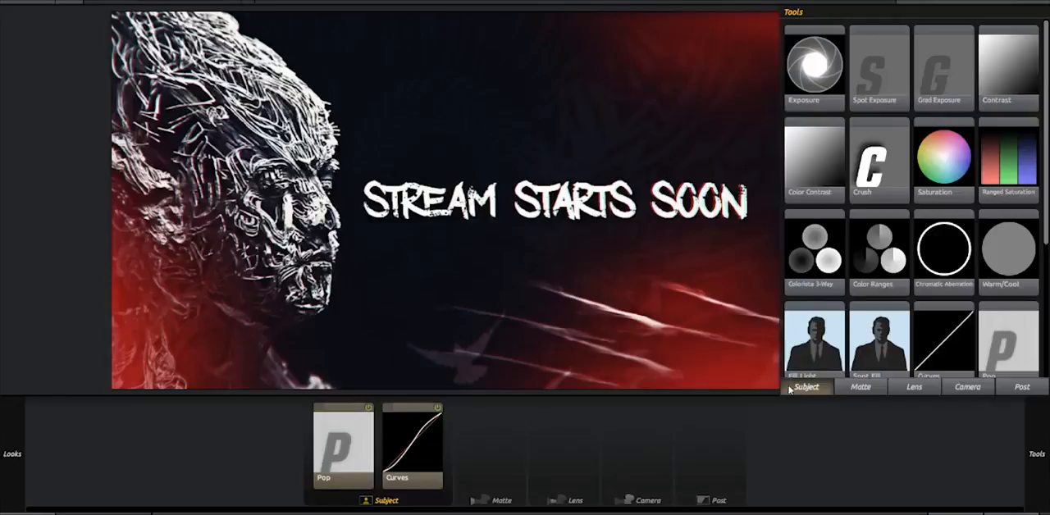
pyautogui.moveTo(955, 254)
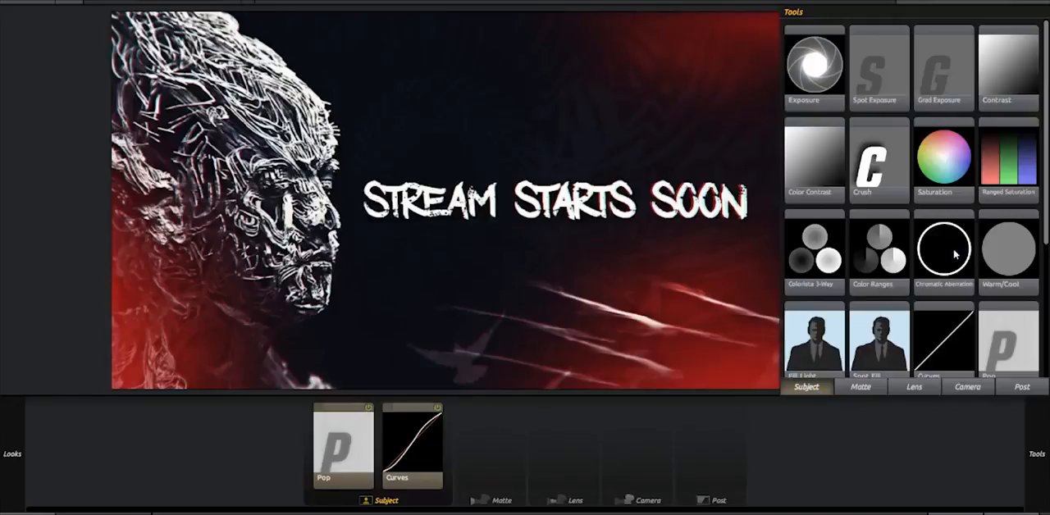
# - Add Chromatic Aberration after Curves with Green/Magenta +1.000 and Blue/Yellow +2.000
pyautogui.click(943, 250)
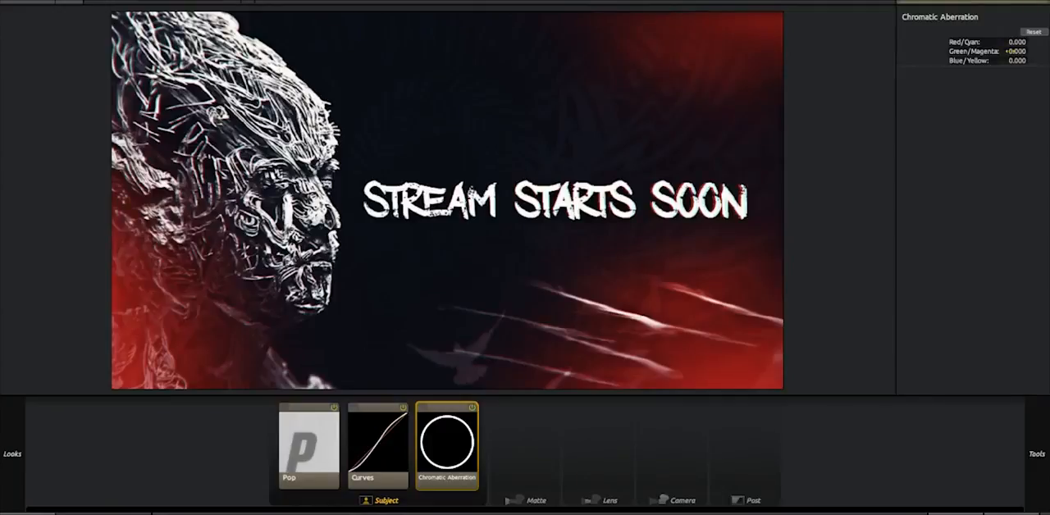
pyautogui.click(1014, 51)
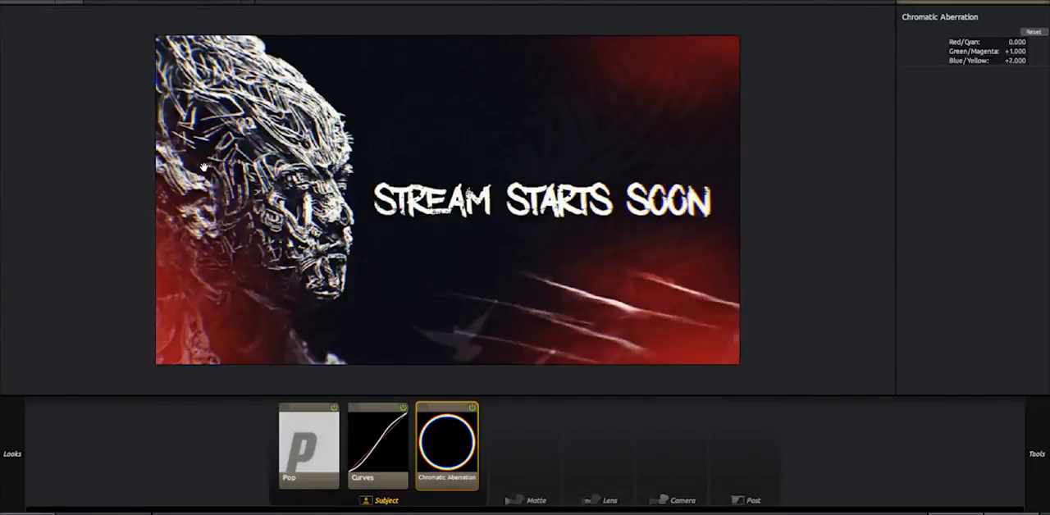
pyautogui.moveTo(621, 125)
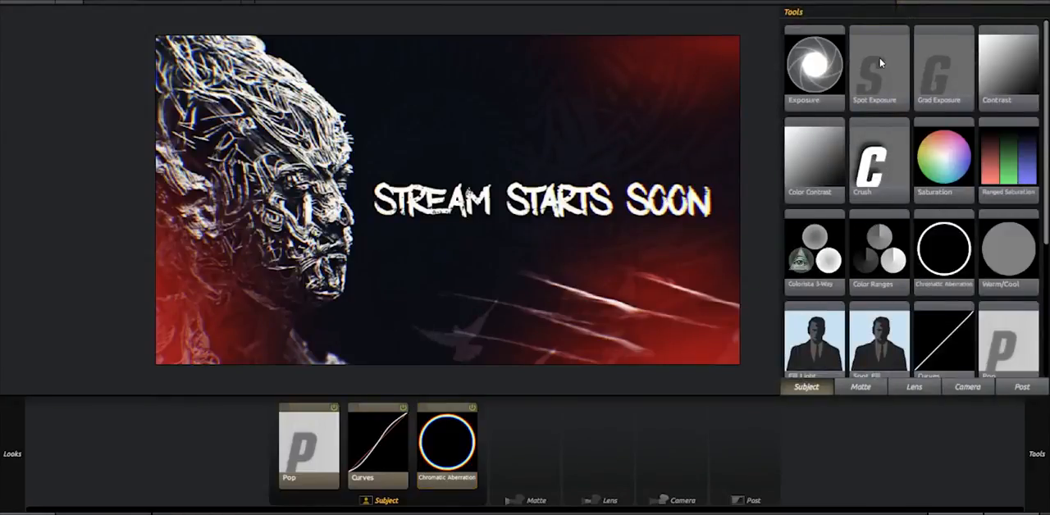
# - Add a Spot Exposure, shrink and strengthen its spot, and position it above the title
pyautogui.click(880, 69)
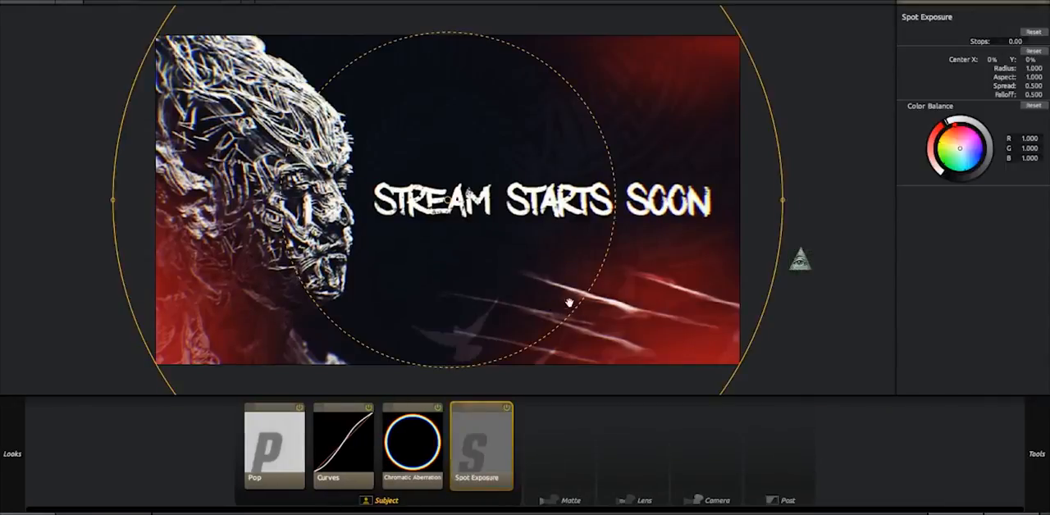
pyautogui.moveTo(566, 303); pyautogui.dragTo(377, 88)
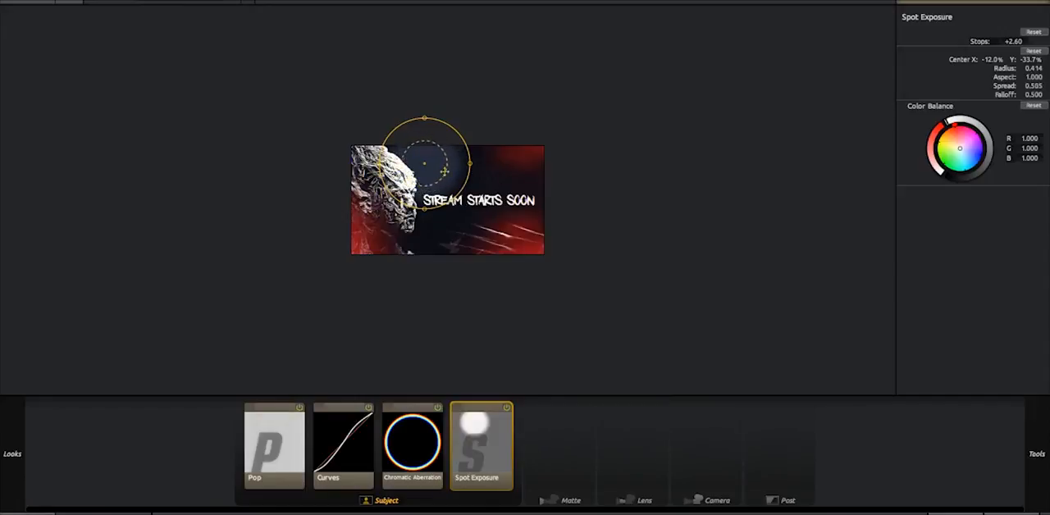
pyautogui.moveTo(423, 164); pyautogui.dragTo(440, 134)
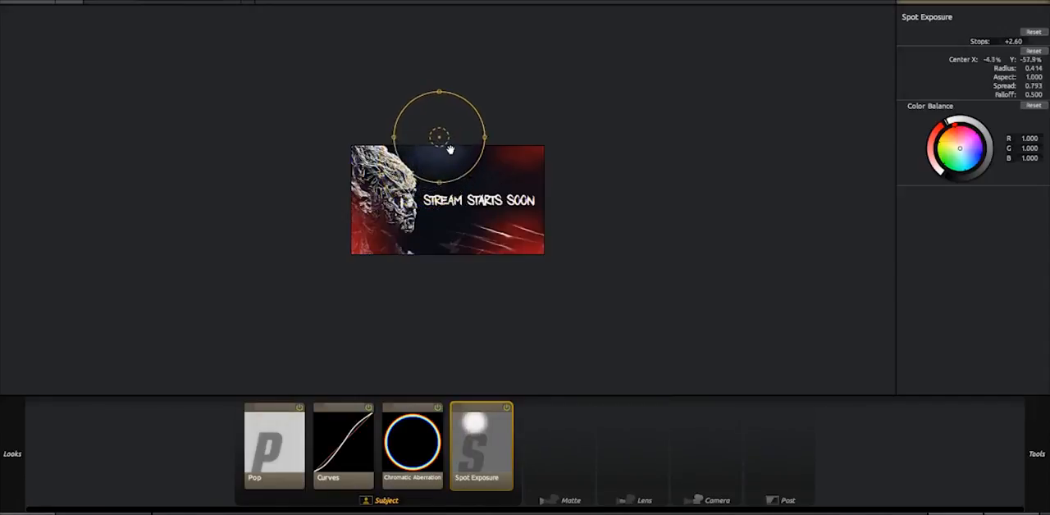
pyautogui.moveTo(440, 135); pyautogui.dragTo(456, 132)
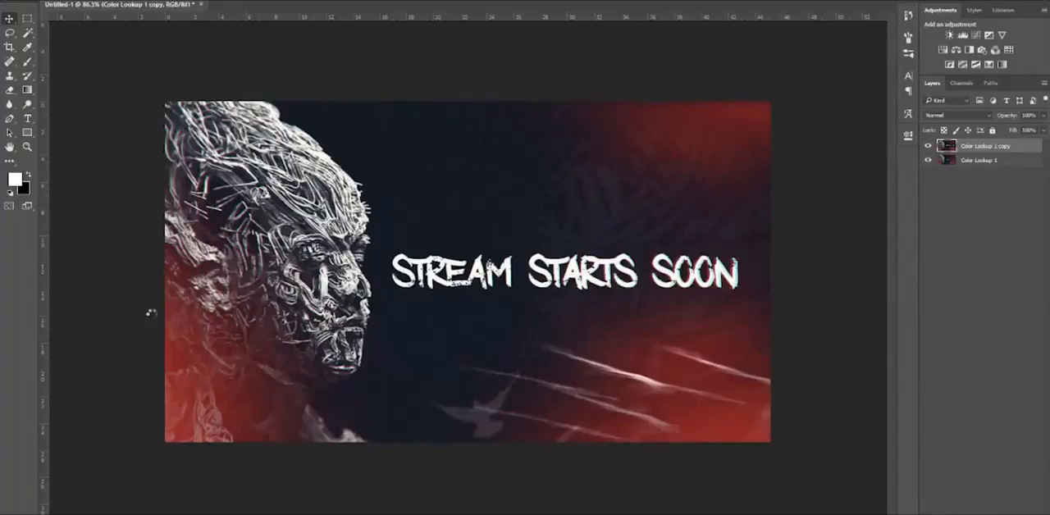
# - Delete the ungraded Color Lookup 1 layer, keeping only the graded copy
pyautogui.click(929, 146)
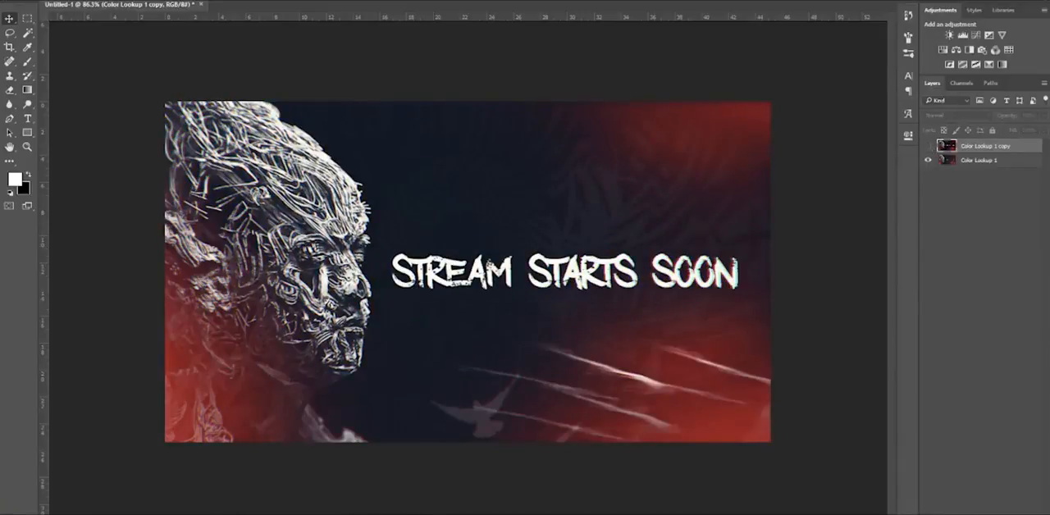
pyautogui.click(981, 146)
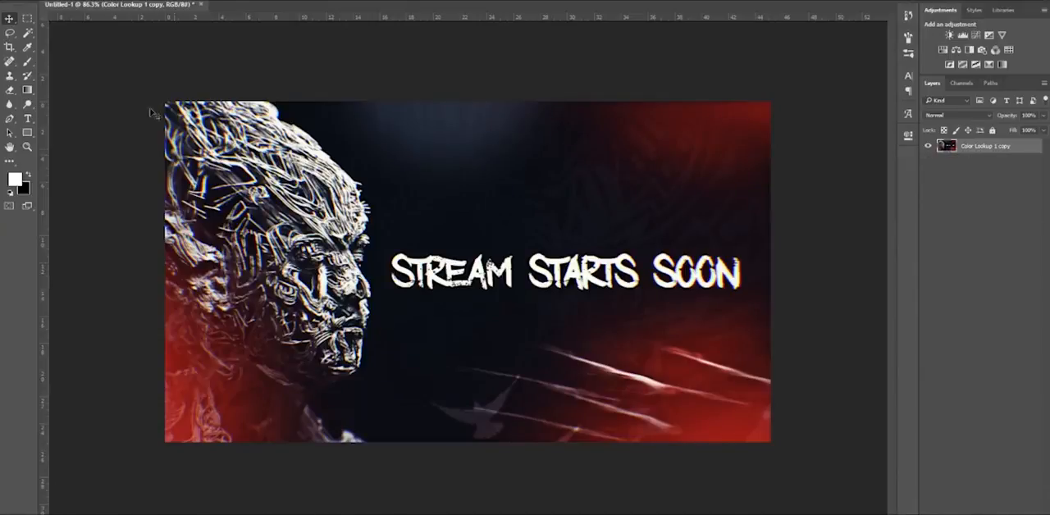
pyautogui.click(30, 4)
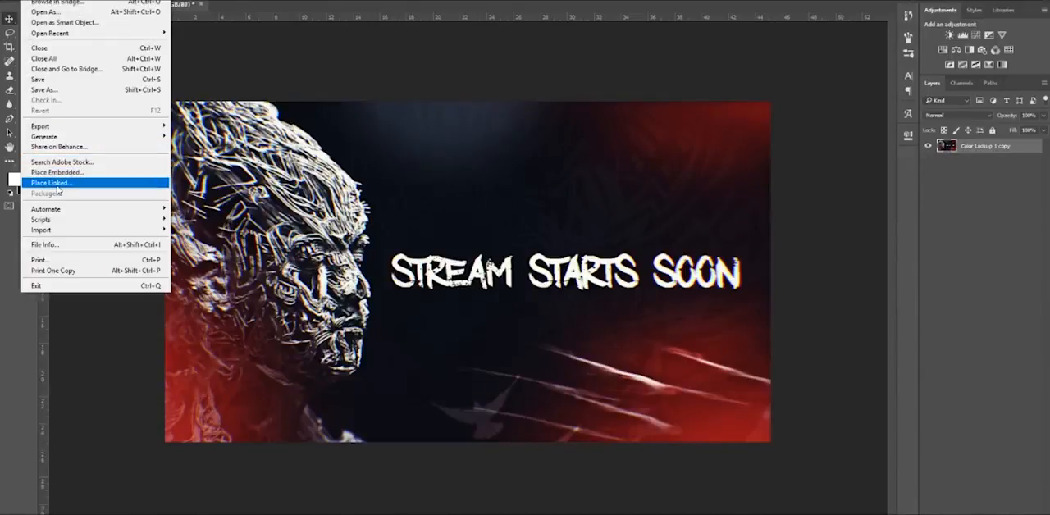
# - Place the original Stream thing image via Place Linked and rasterize the new layer
pyautogui.click(51, 182)
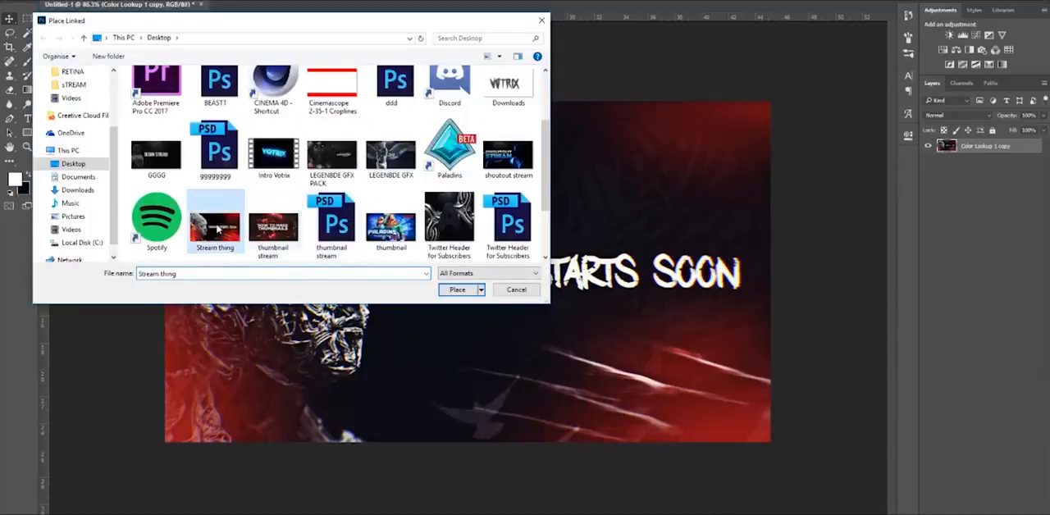
pyautogui.click(456, 289)
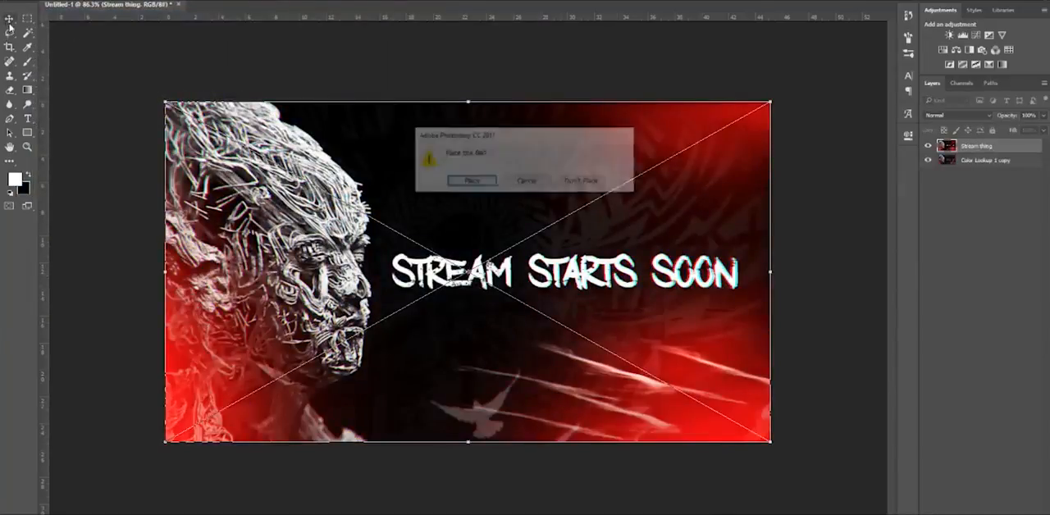
pyautogui.click(472, 180)
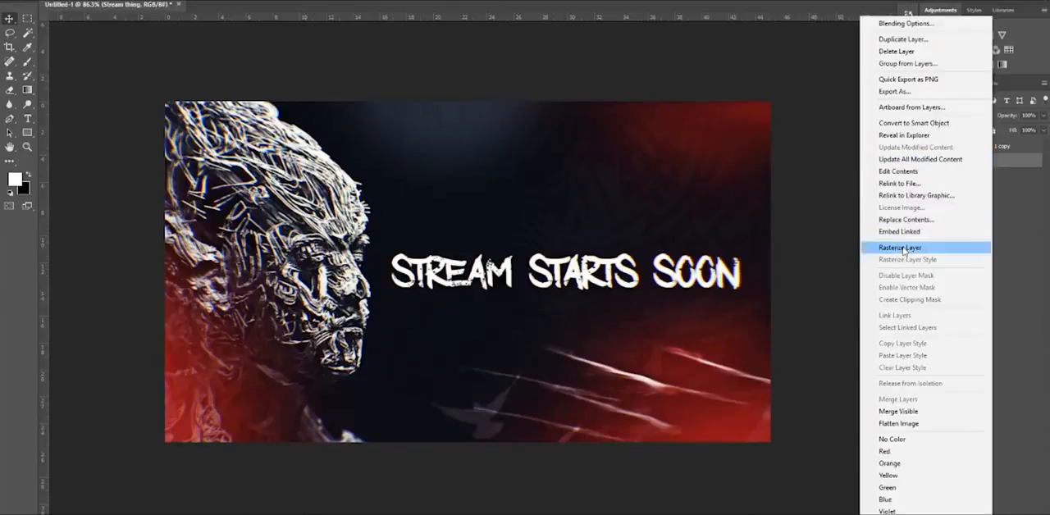
pyautogui.click(899, 248)
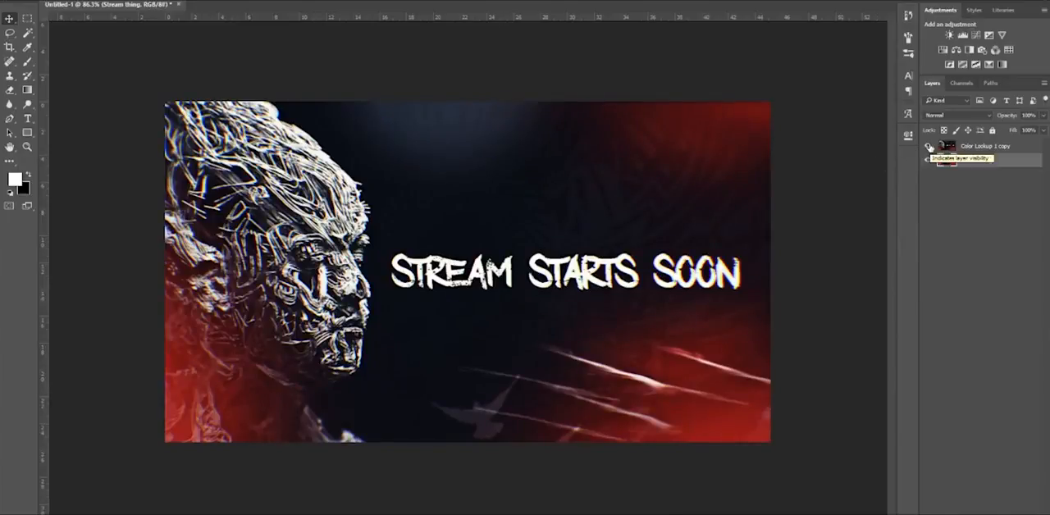
pyautogui.click(929, 146)
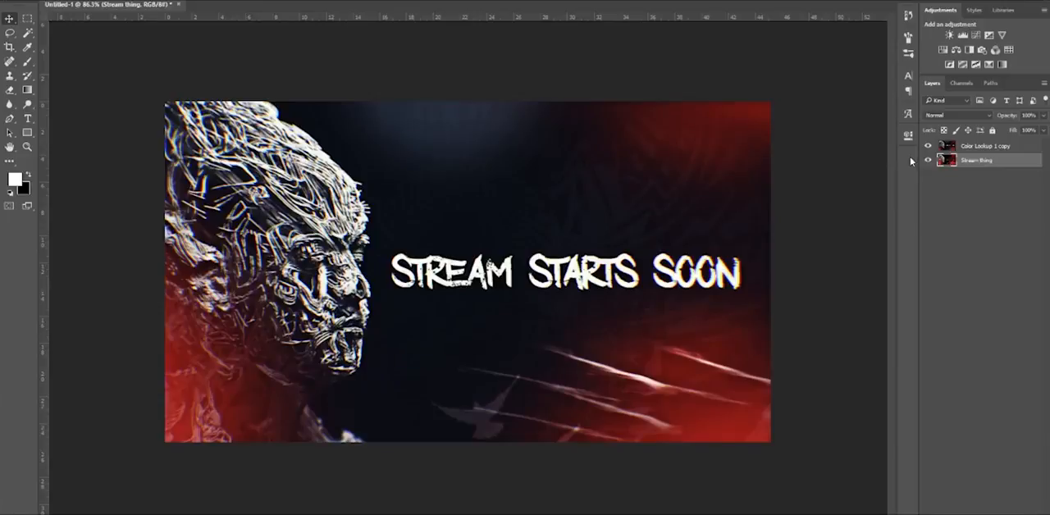
pyautogui.moveTo(912, 161)
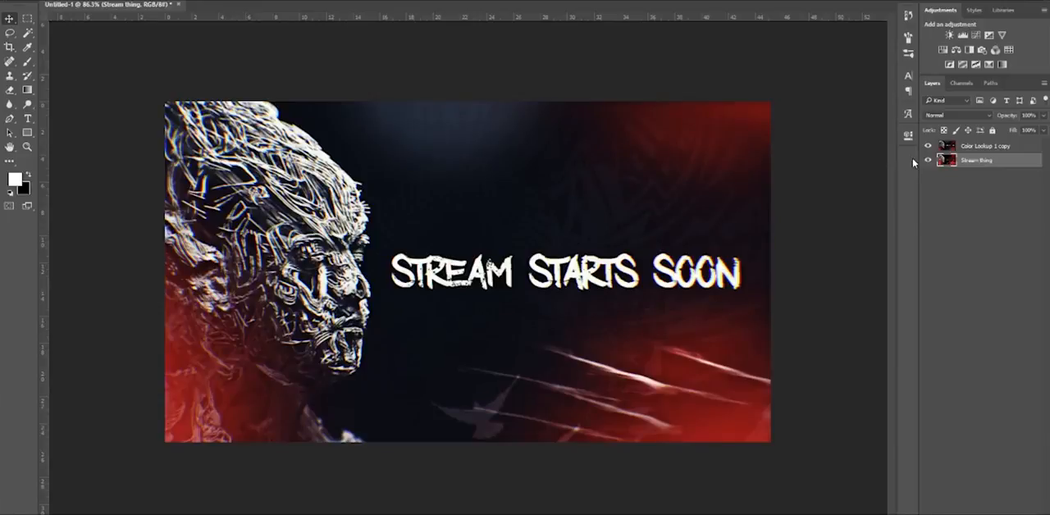